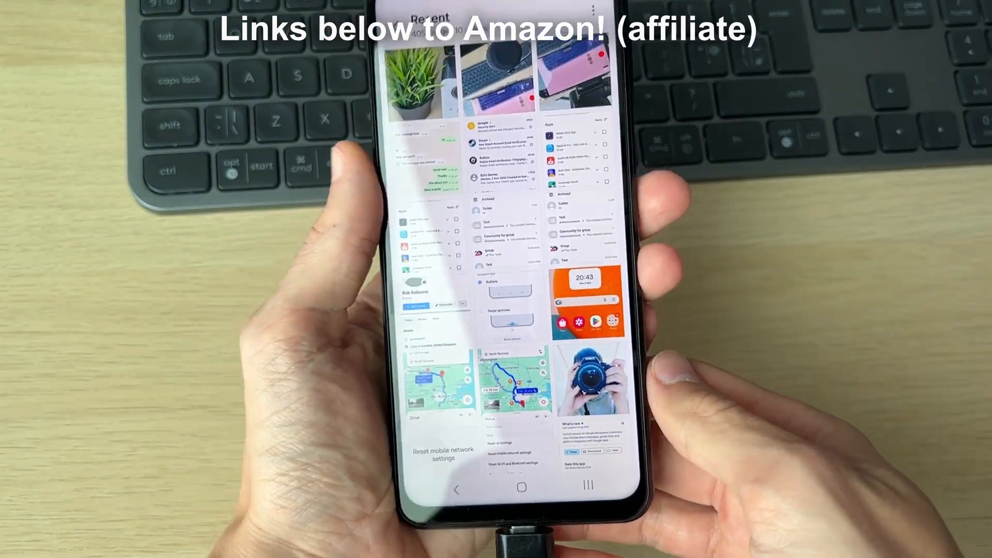
# Step: Return to the My Files home screen from the Recent apps overview
pyautogui.click(515, 485)
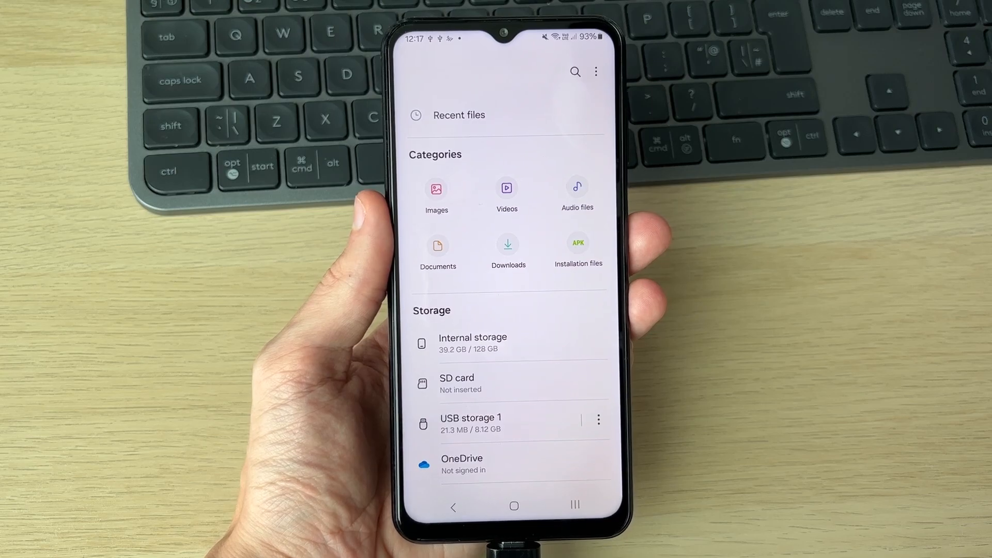
# Step: Open the Images category and select the three photos to move
pyautogui.click(437, 193)
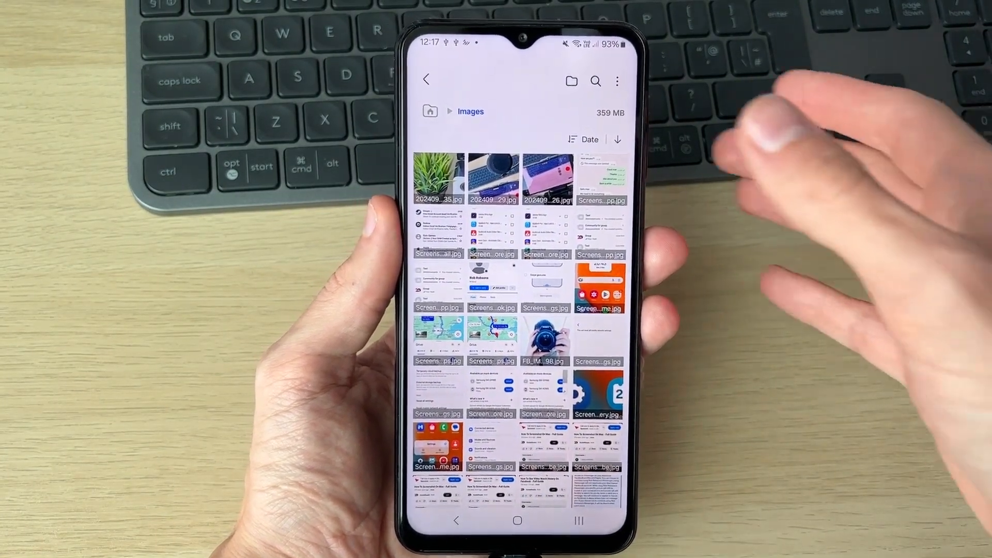
pyautogui.click(438, 177)
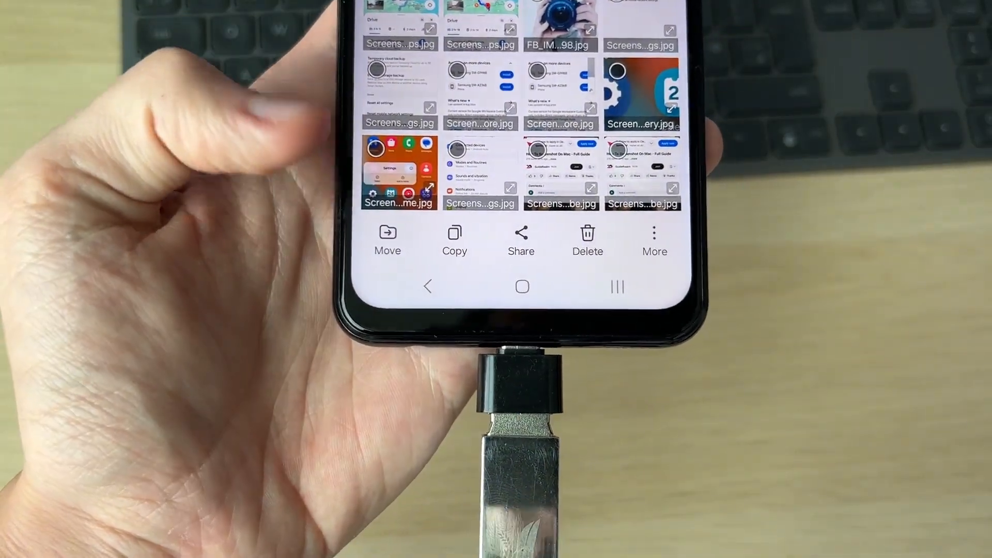
# Step: Start a Move of the selected photos and browse to USB storage 1
pyautogui.click(388, 240)
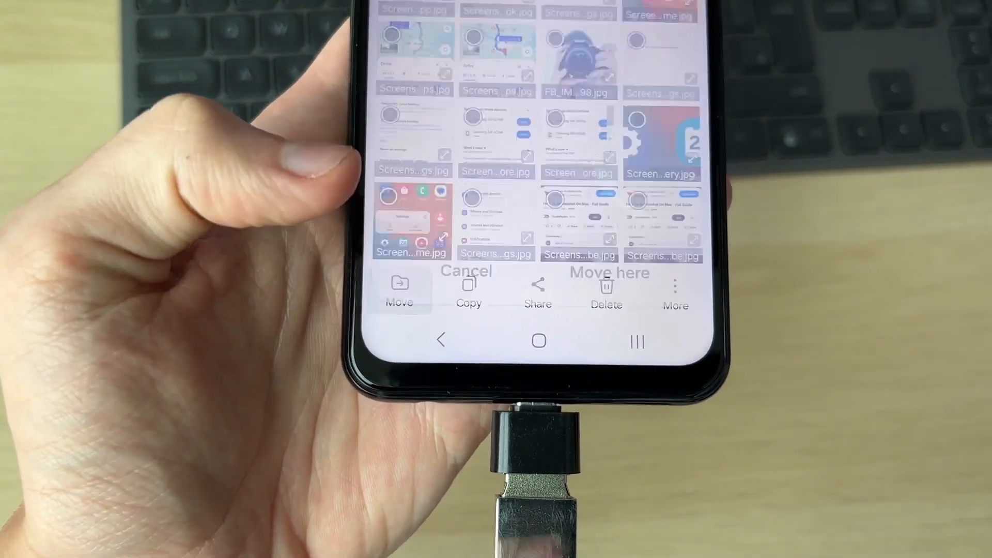
pyautogui.click(399, 288)
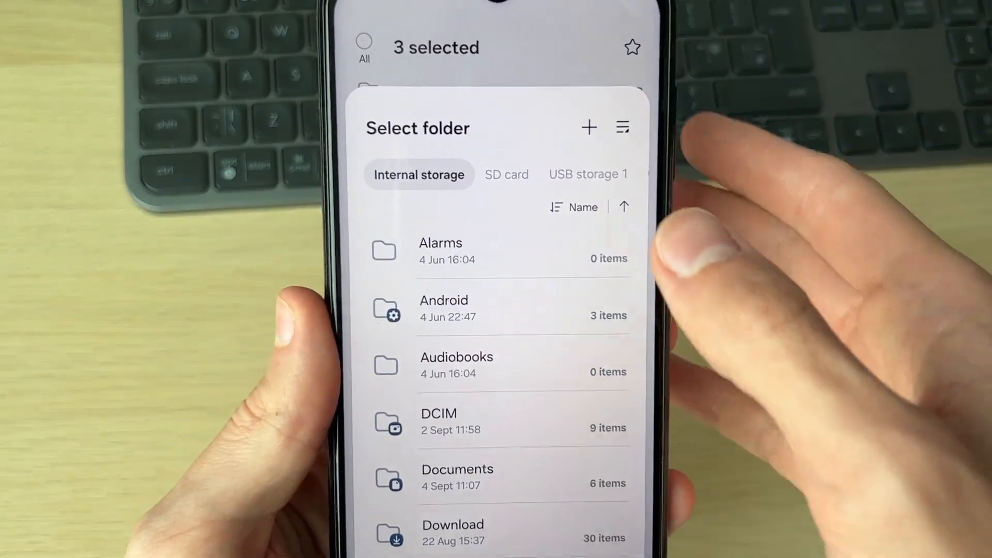
pyautogui.click(587, 173)
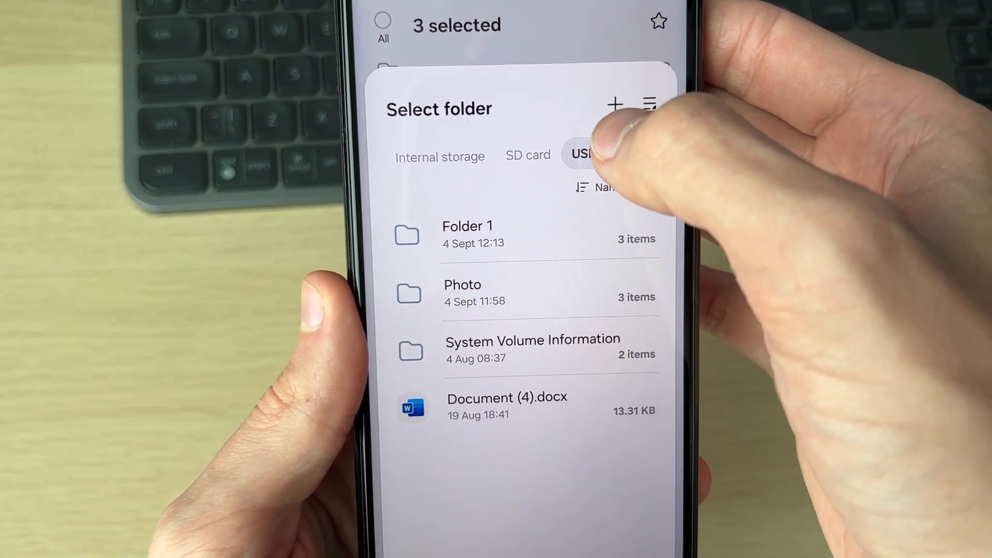
# Step: Create Folder 2 on the USB drive and move the photos into it
pyautogui.click(614, 102)
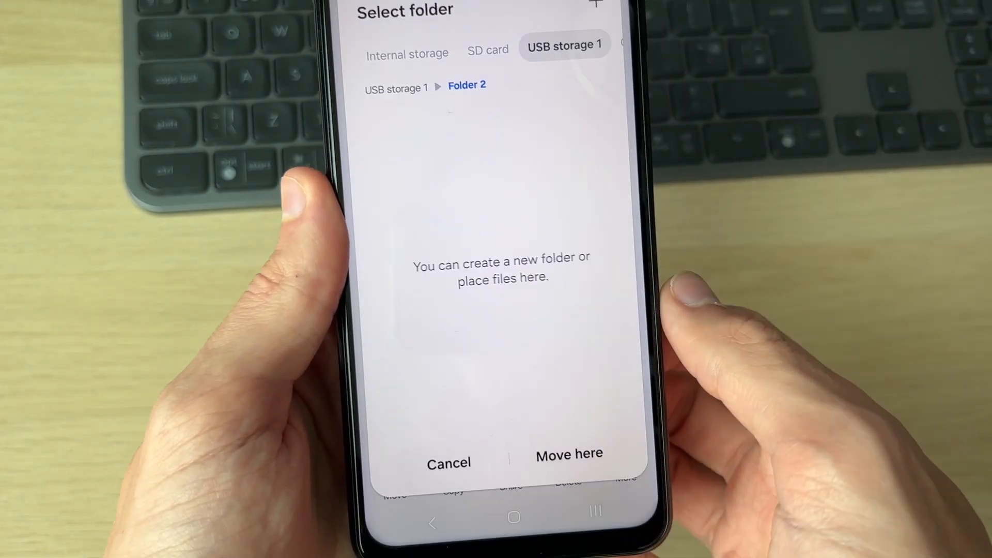
pyautogui.click(568, 454)
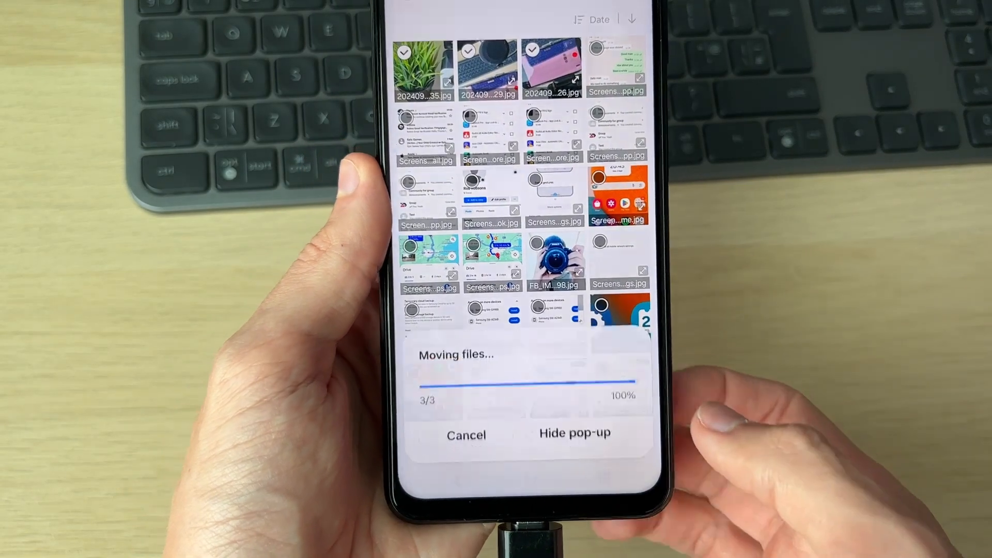